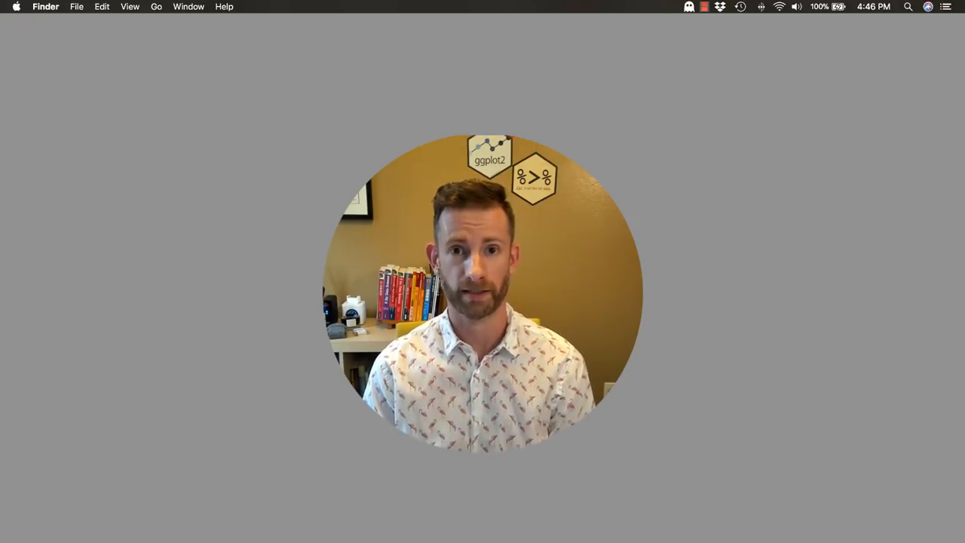
- Launch the tidyr.Rproj project in RStudio by searching 'tidyr' in Alfred
left_click_drag(482, 294, 837, 395)
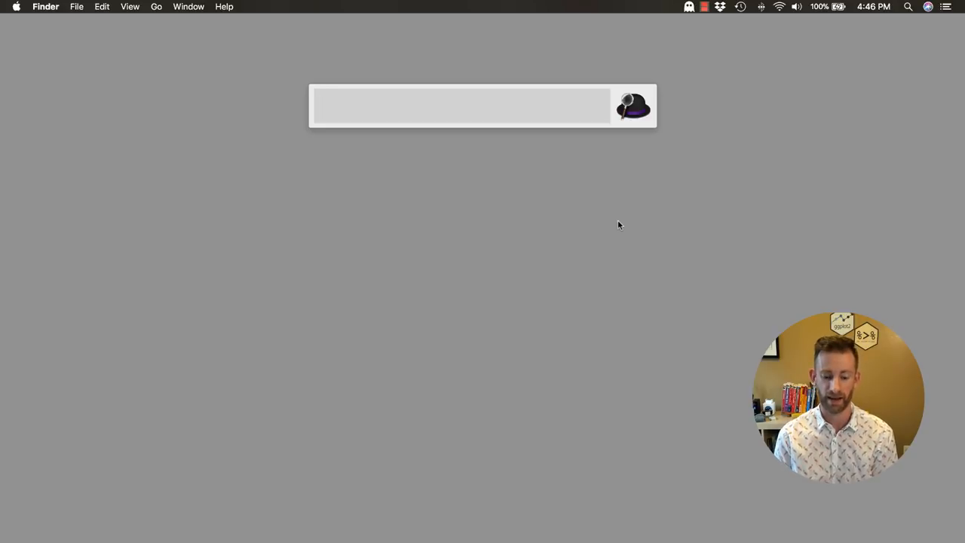
type("tidyr")
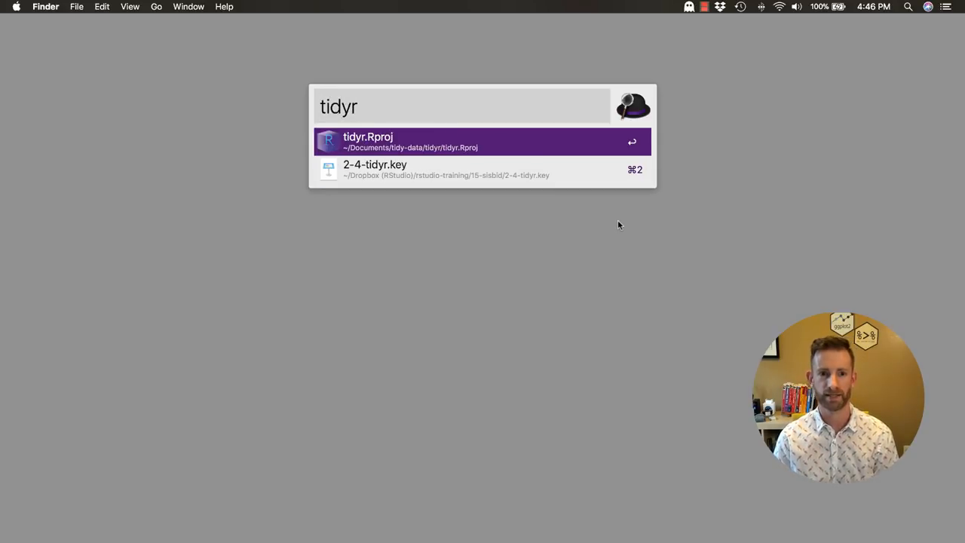
key("Return")
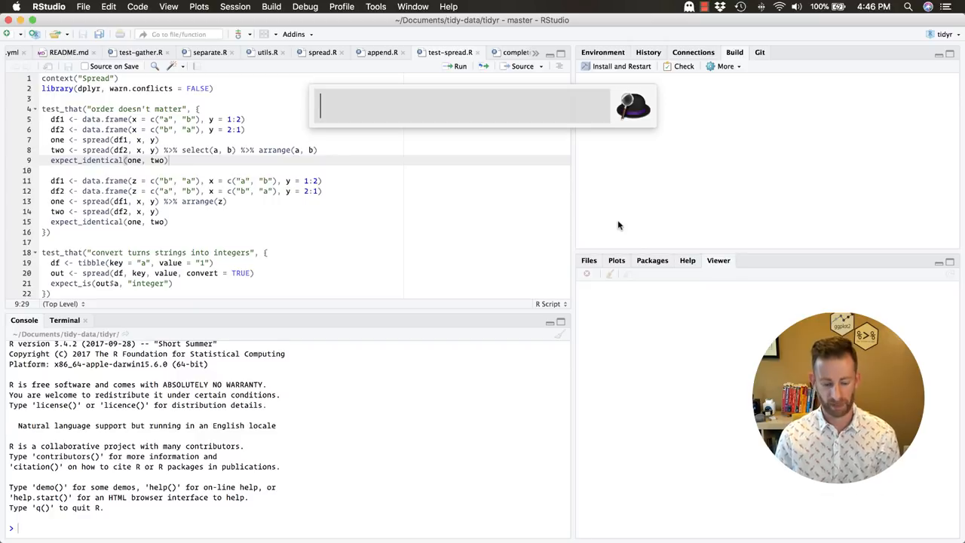
- Search Alfred for 'dply' to bring up the dplyr.Rproj project
type("dply")
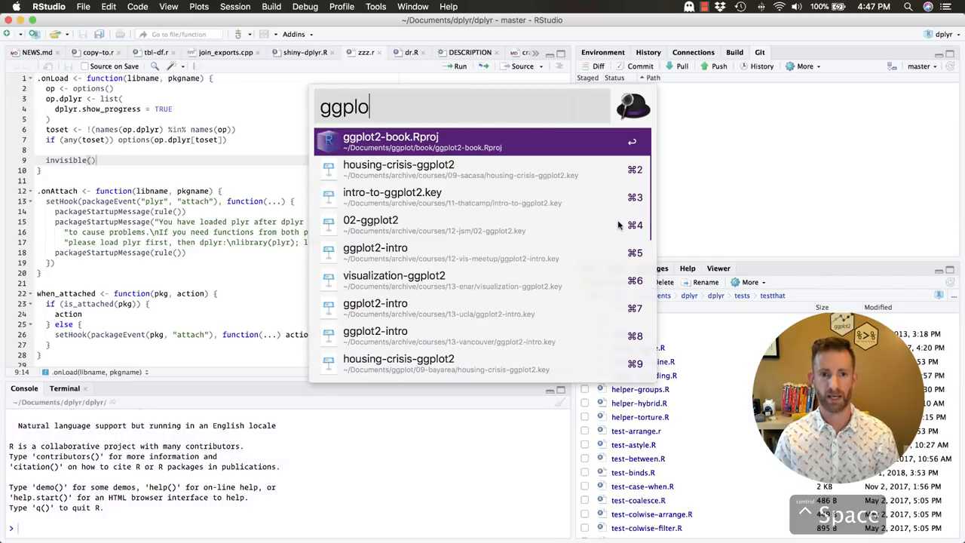
- Search 'ggplot2', then 'adv-r', and launch the adv-r.Rproj project in RStudio
type("t2")
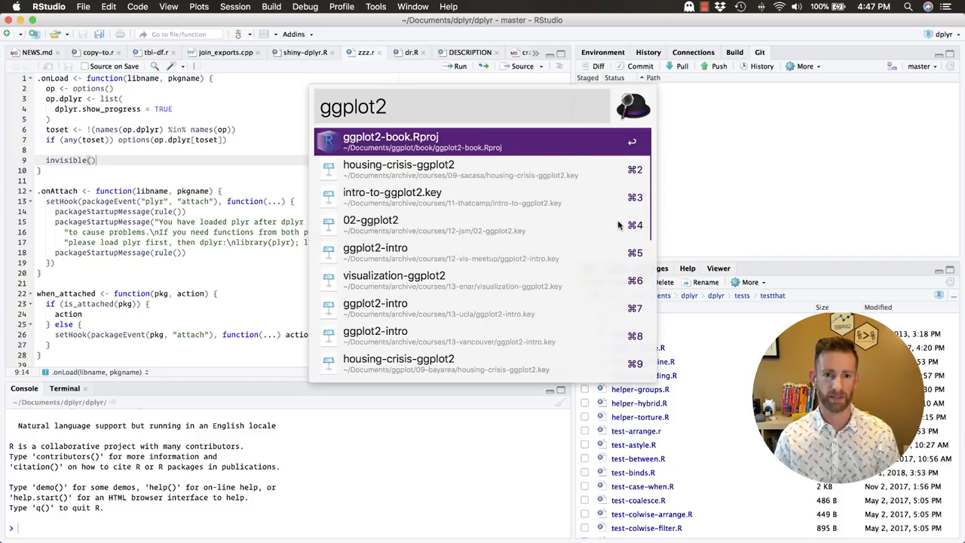
type("a")
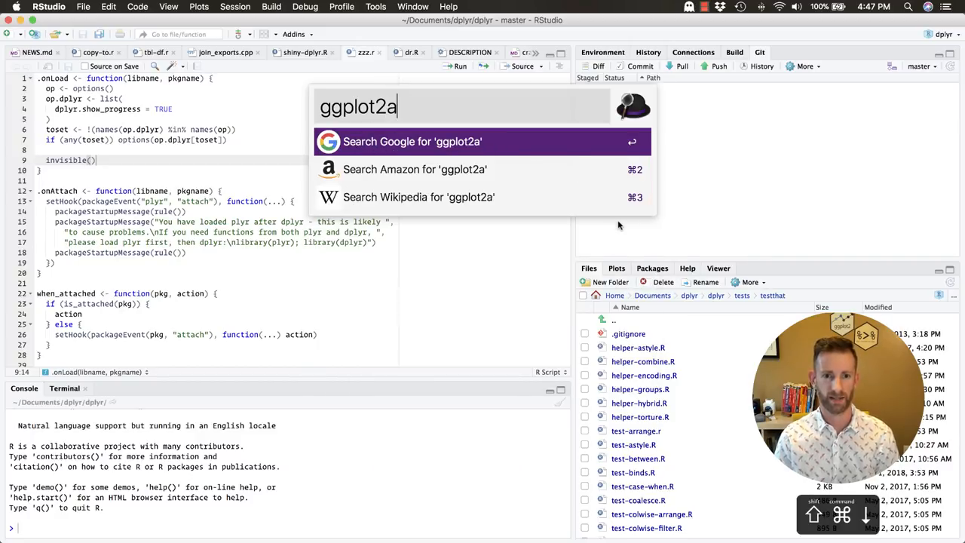
type("adv-r")
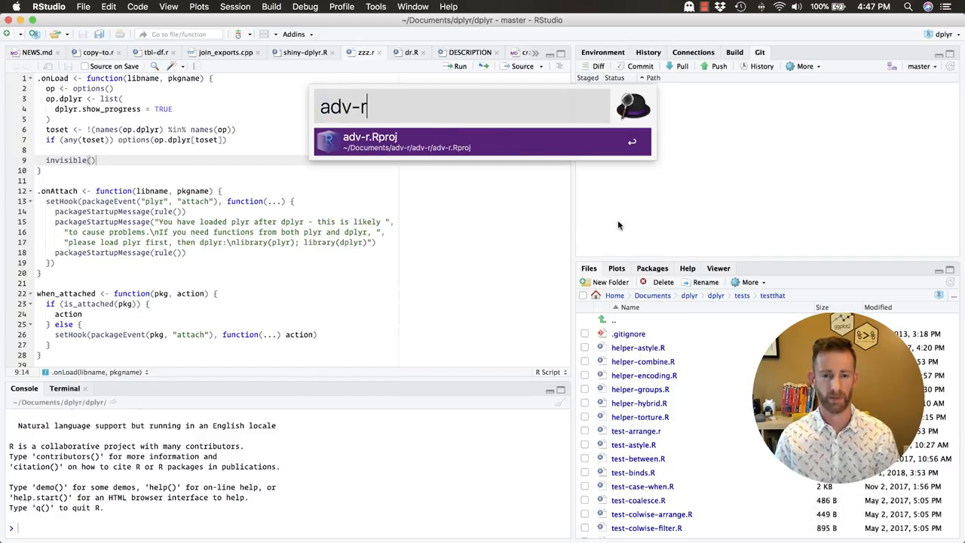
left_click(482, 141)
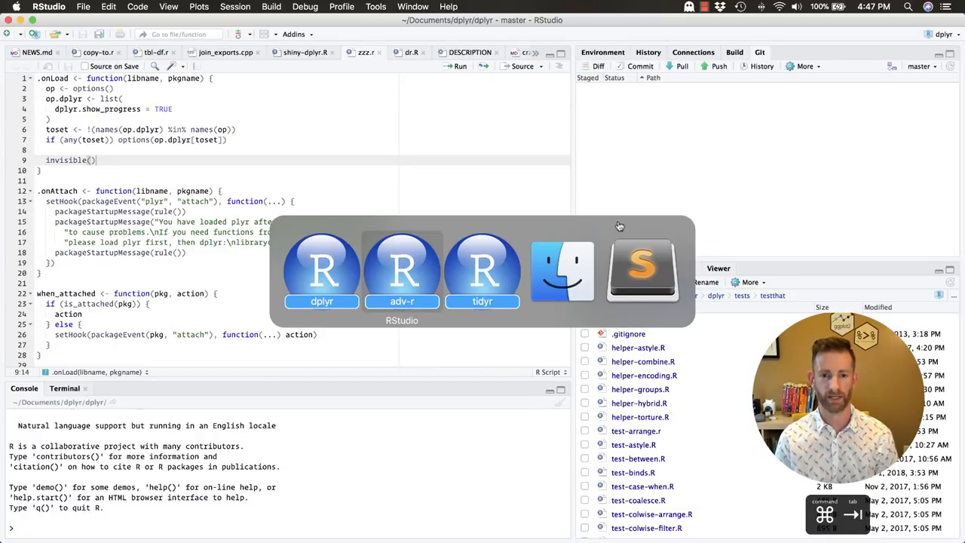
- Switch to the tidyr RStudio window from the app window switcher
left_click(482, 271)
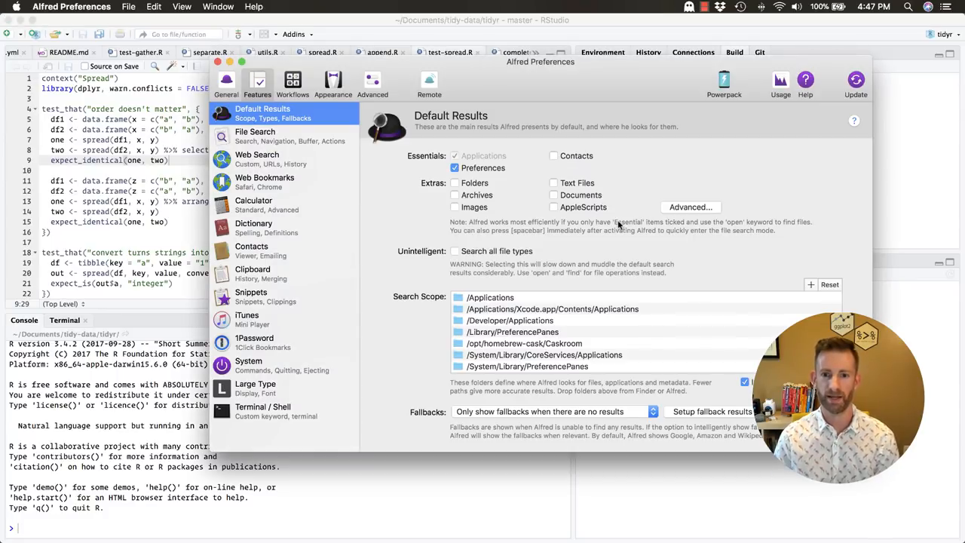
- Show the Advanced user-defined file types list under Default Results
left_click(691, 206)
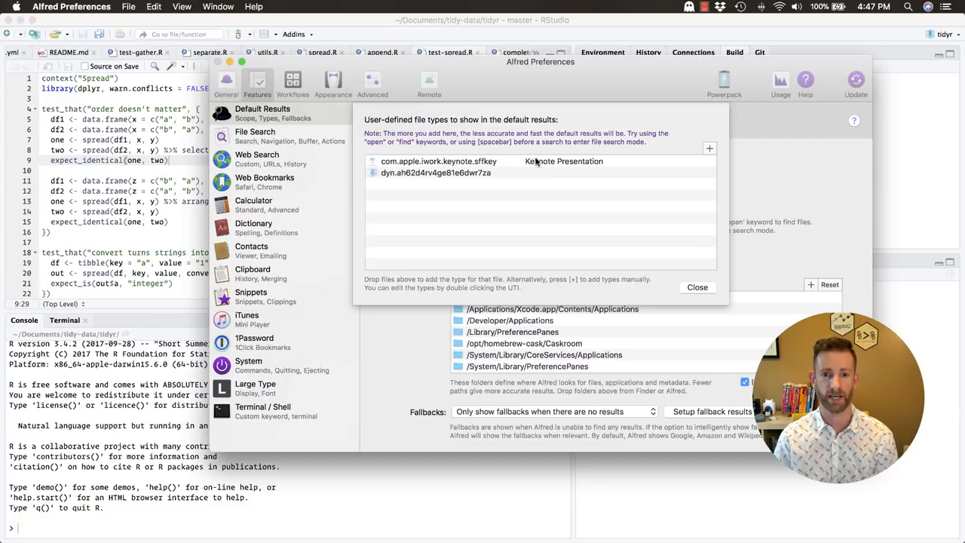
mouse_move(483, 172)
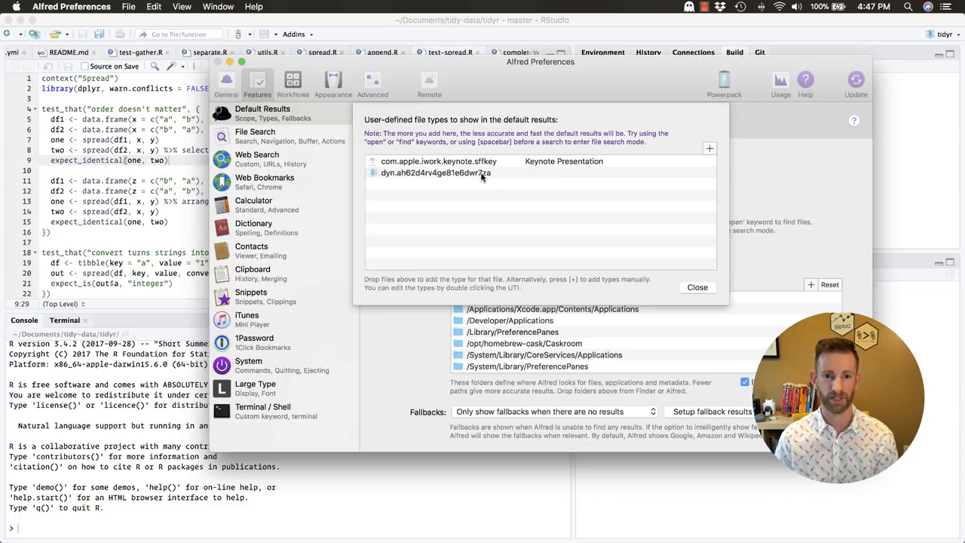